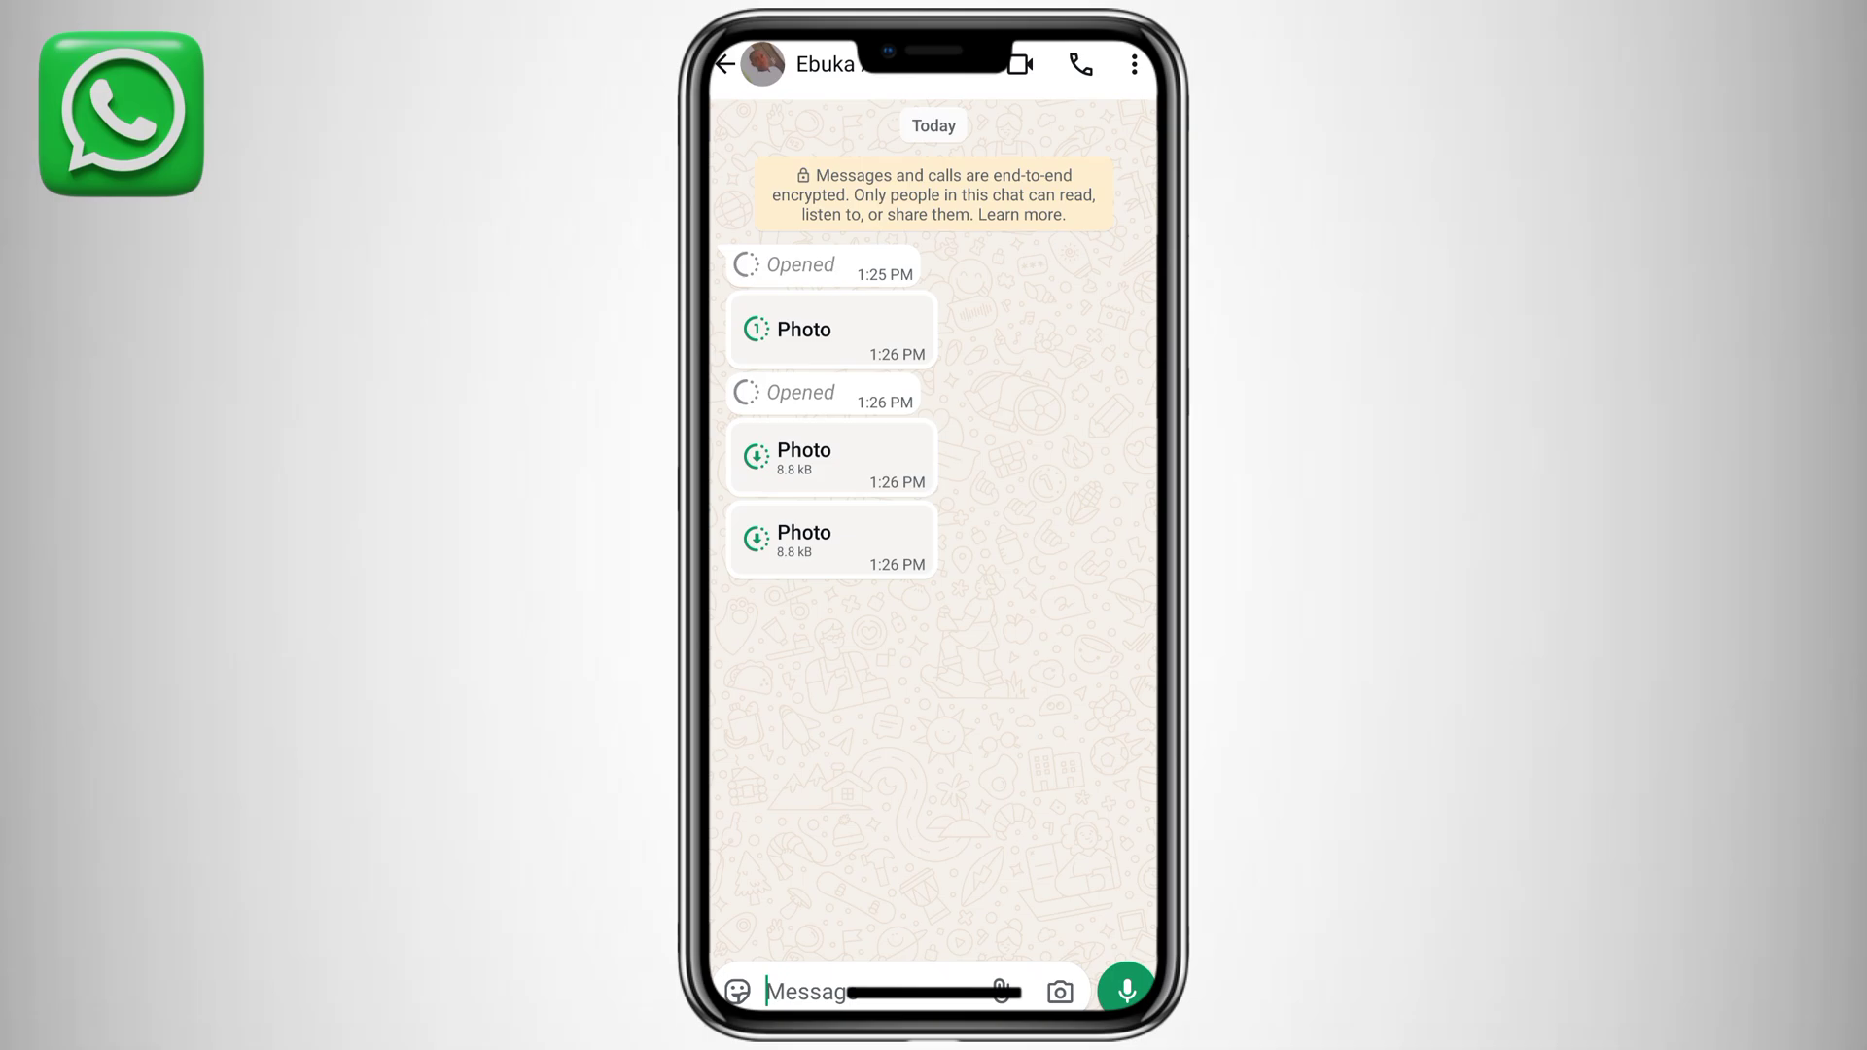
Open a view-once Photo message in the chat and return to the conversation.
click(831, 330)
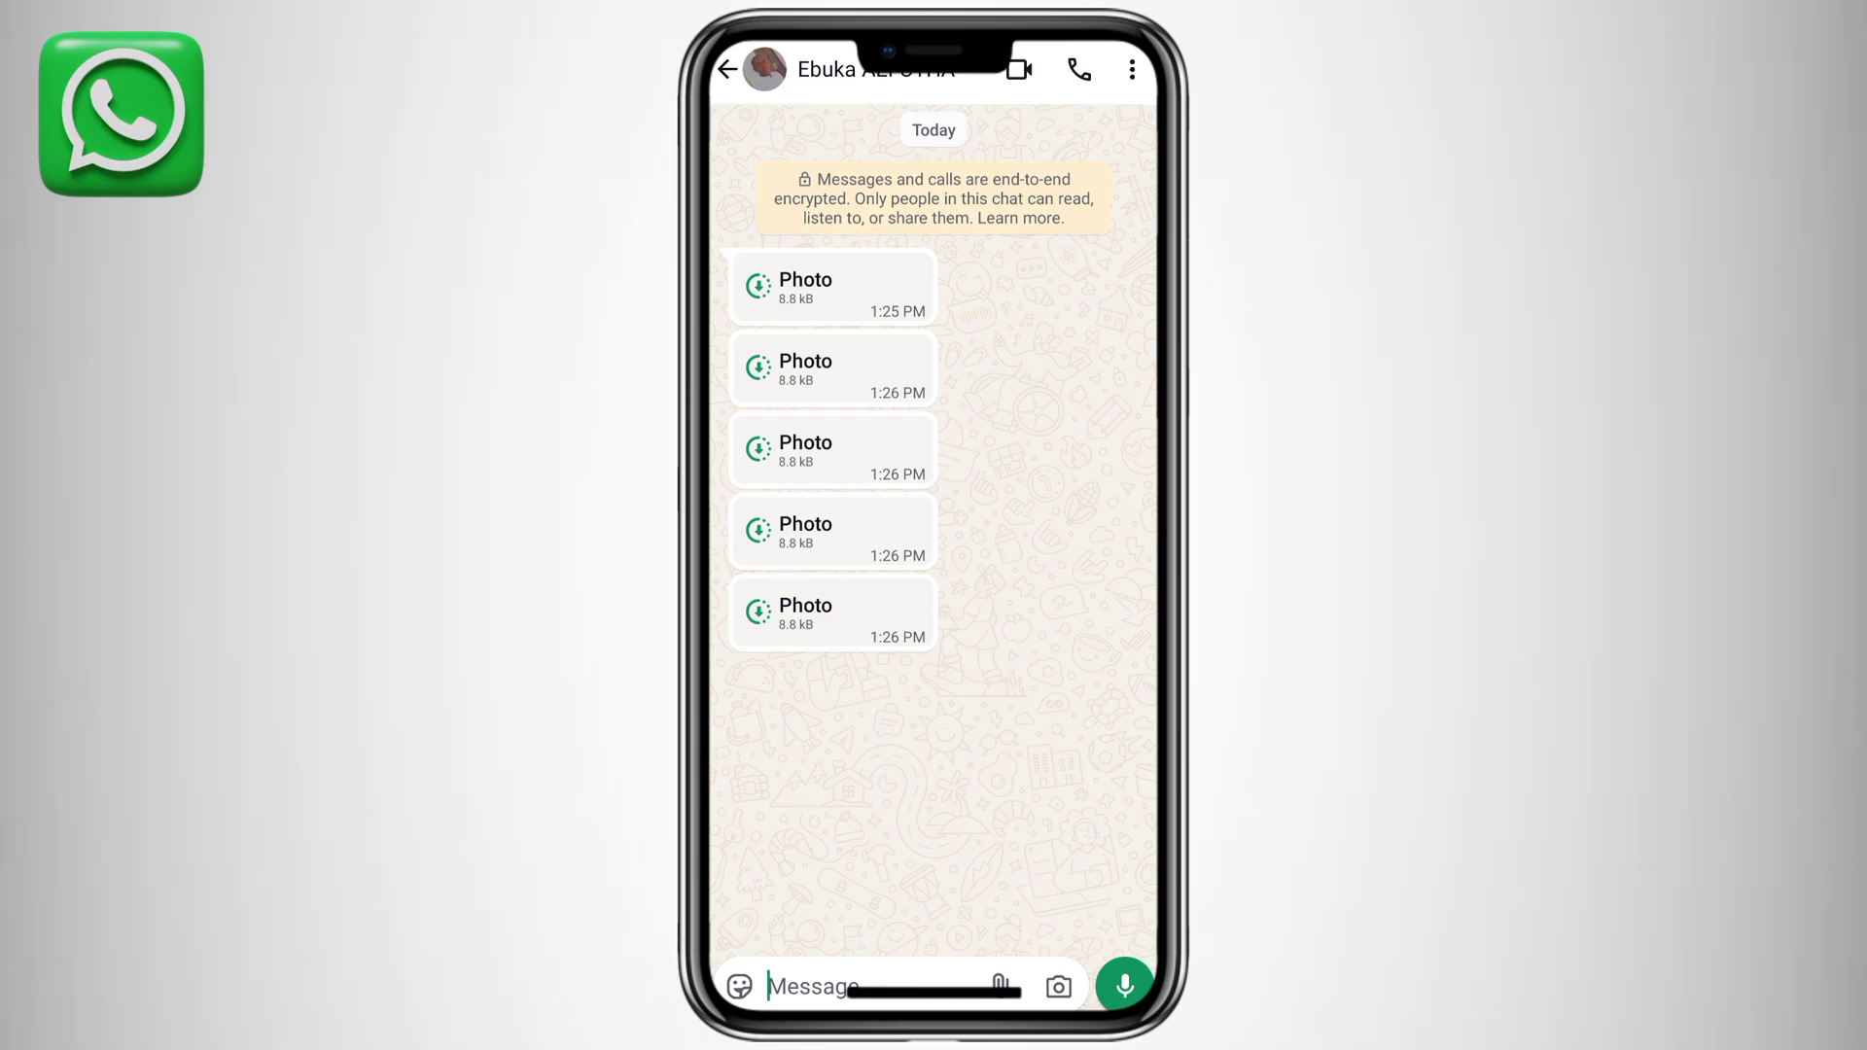
Open another view-once photo, then bring up the chat's three-dot menu.
click(832, 287)
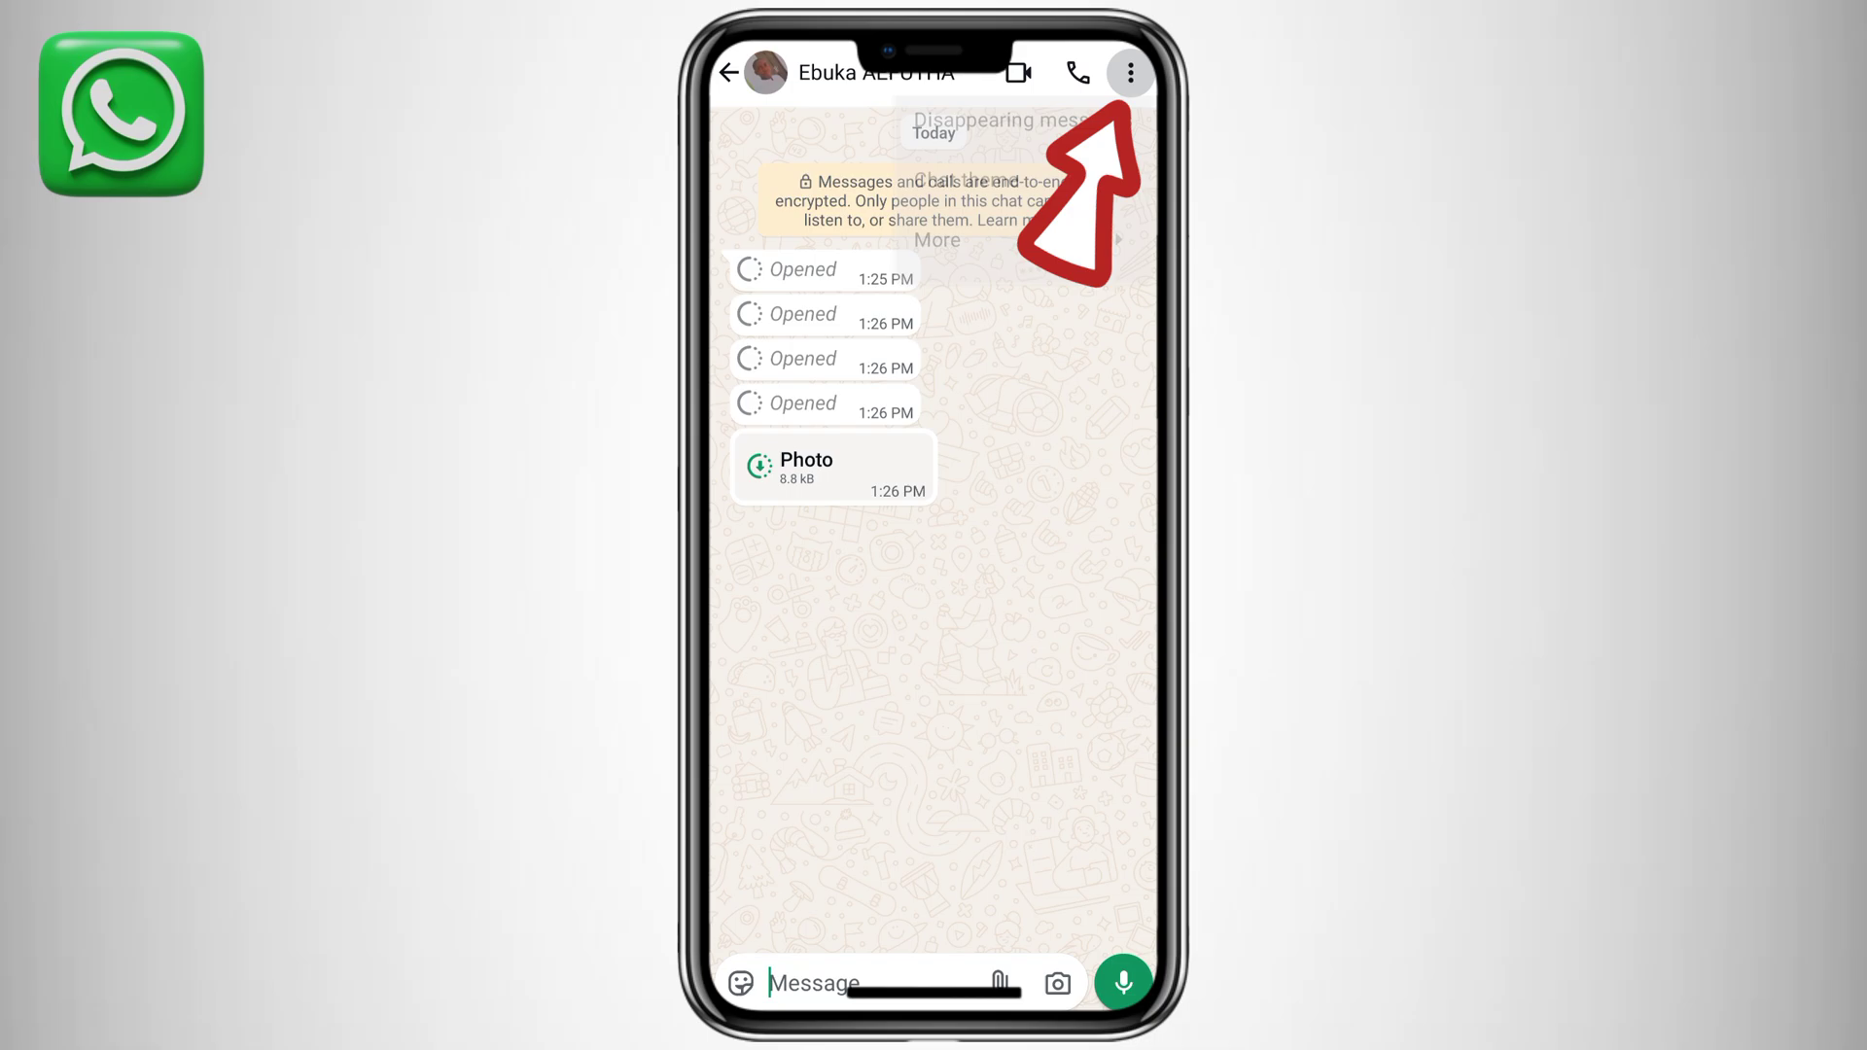
click(1128, 73)
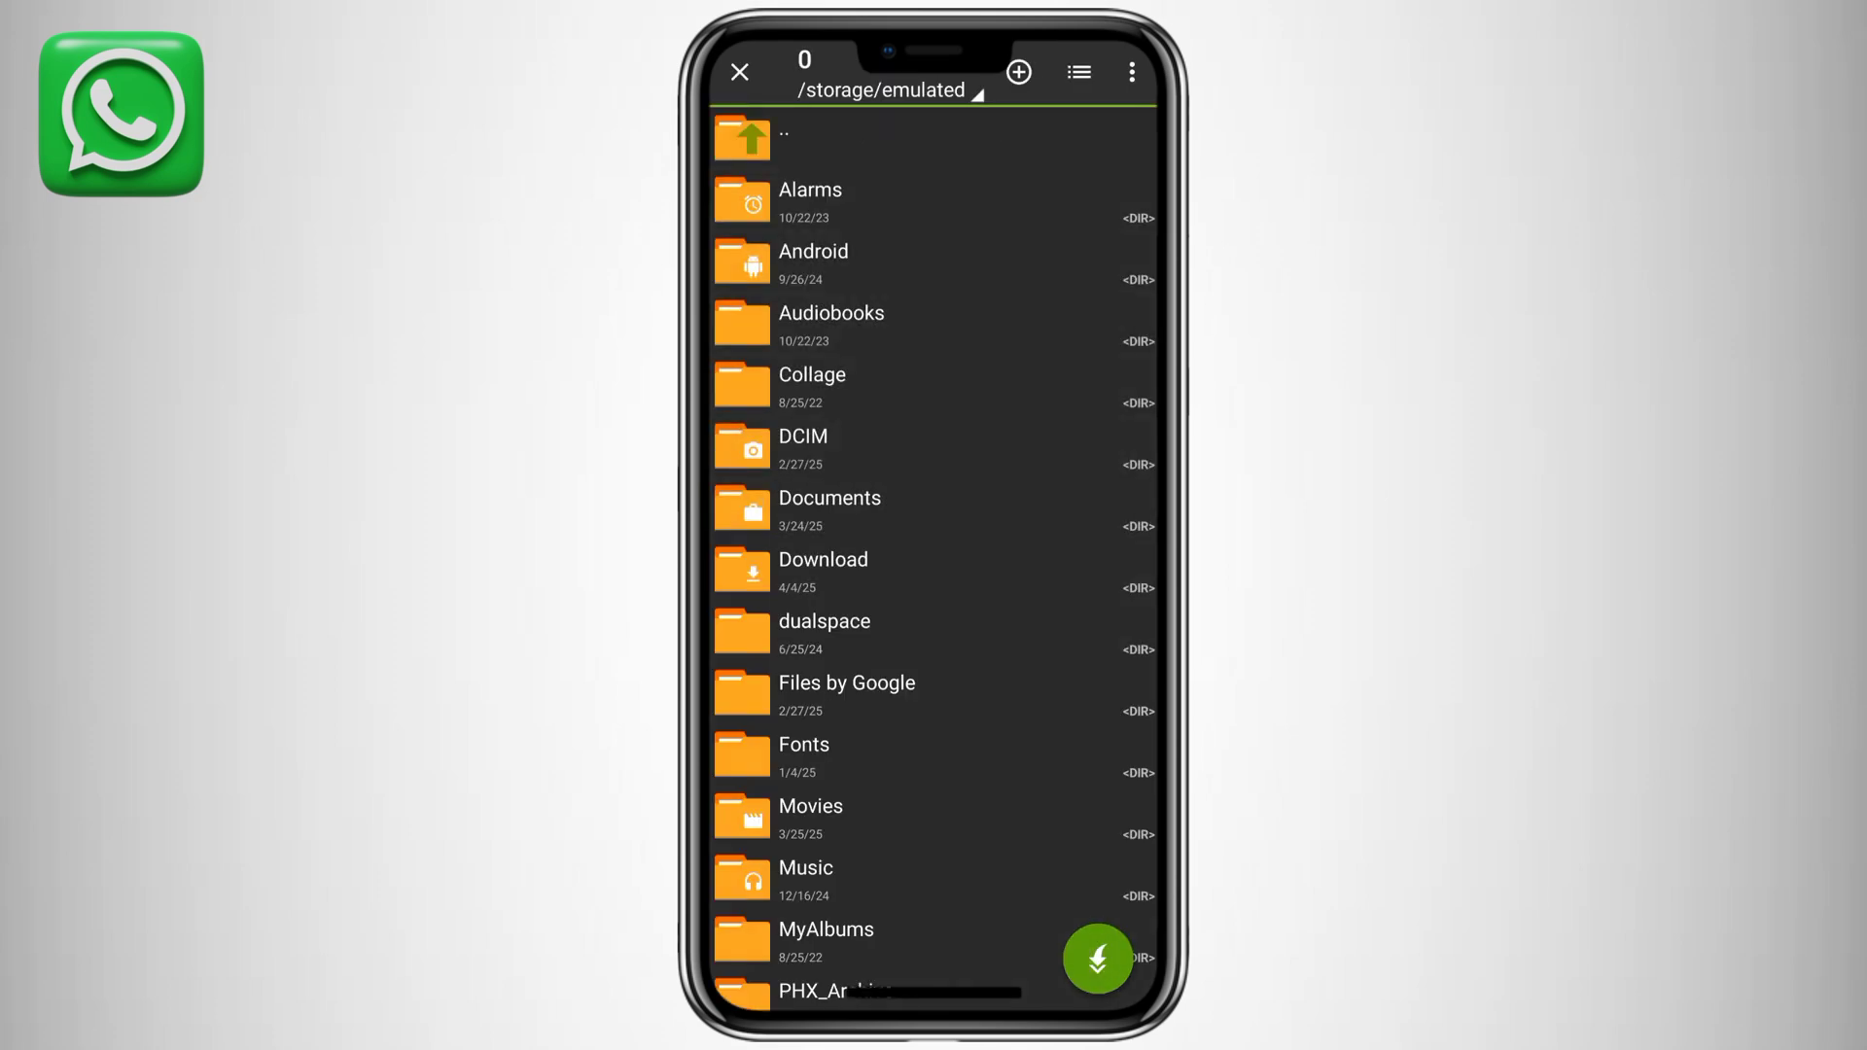
Create a new ZArchiver folder named 'WHATSAPP view' in /storage/emulated.
click(1018, 71)
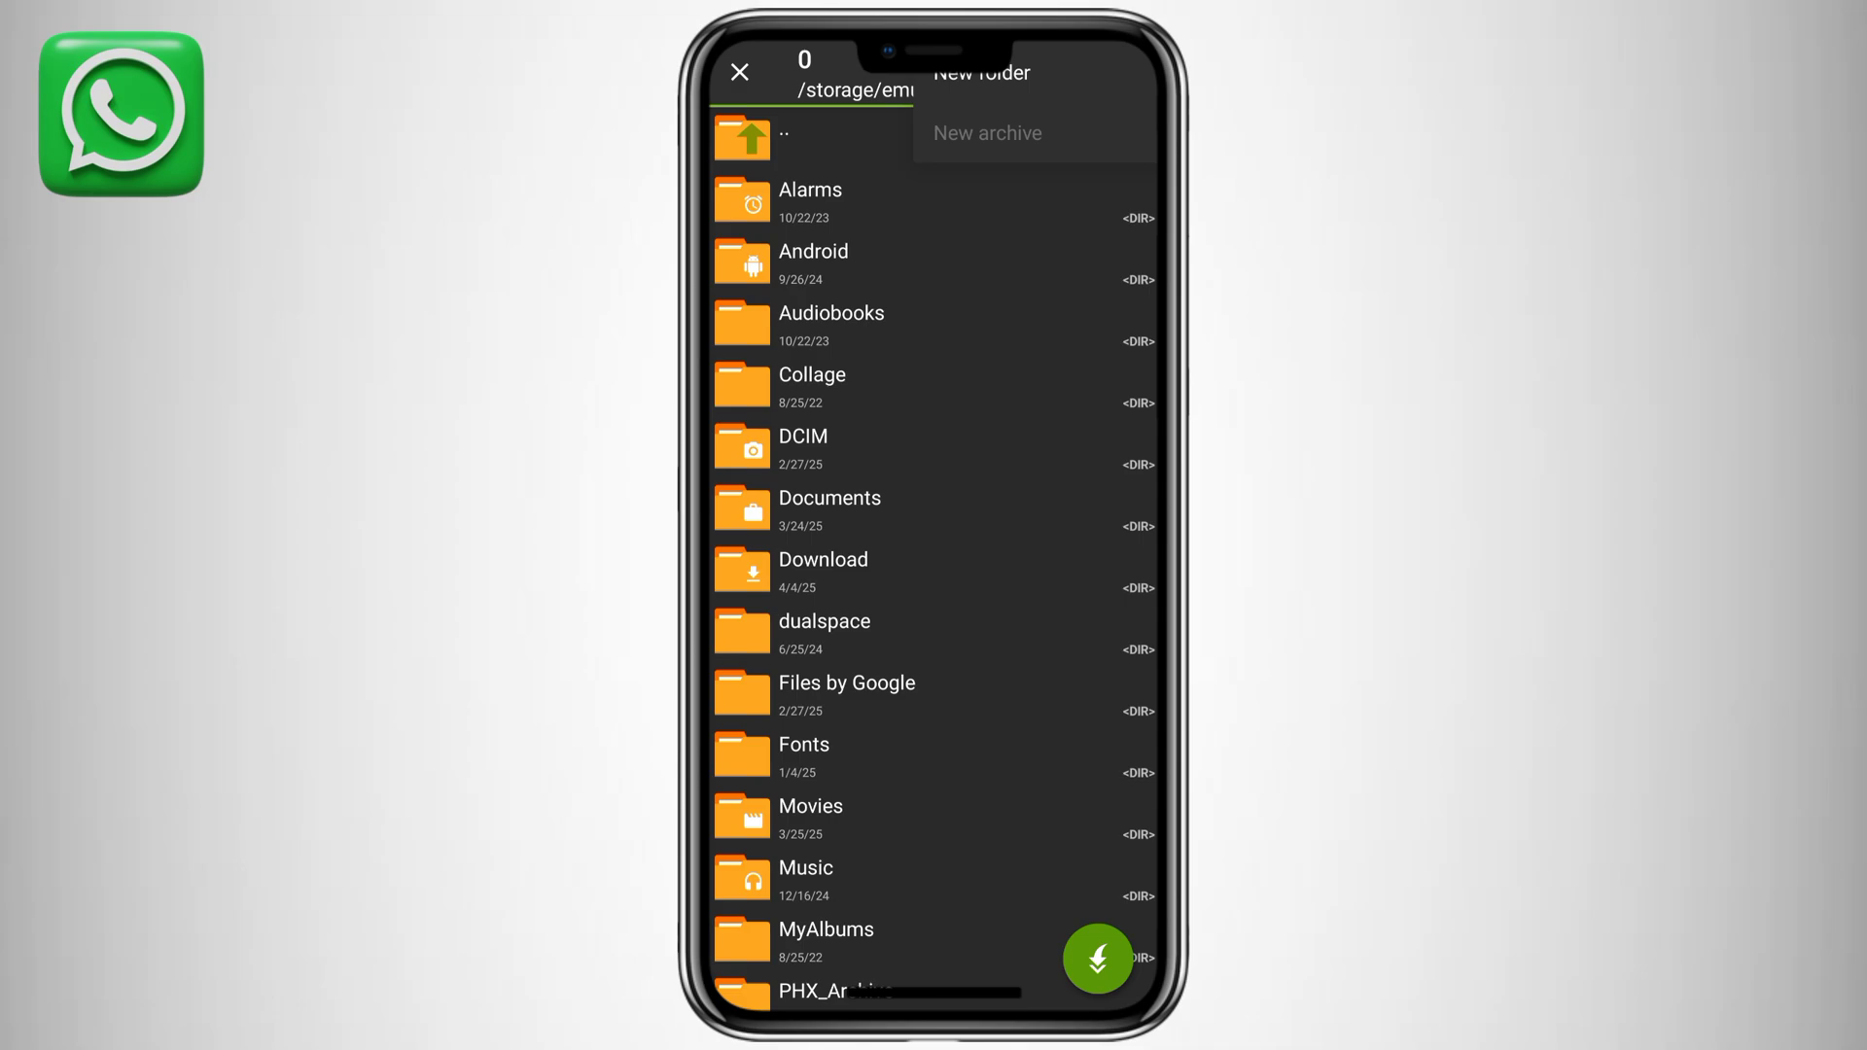
click(980, 72)
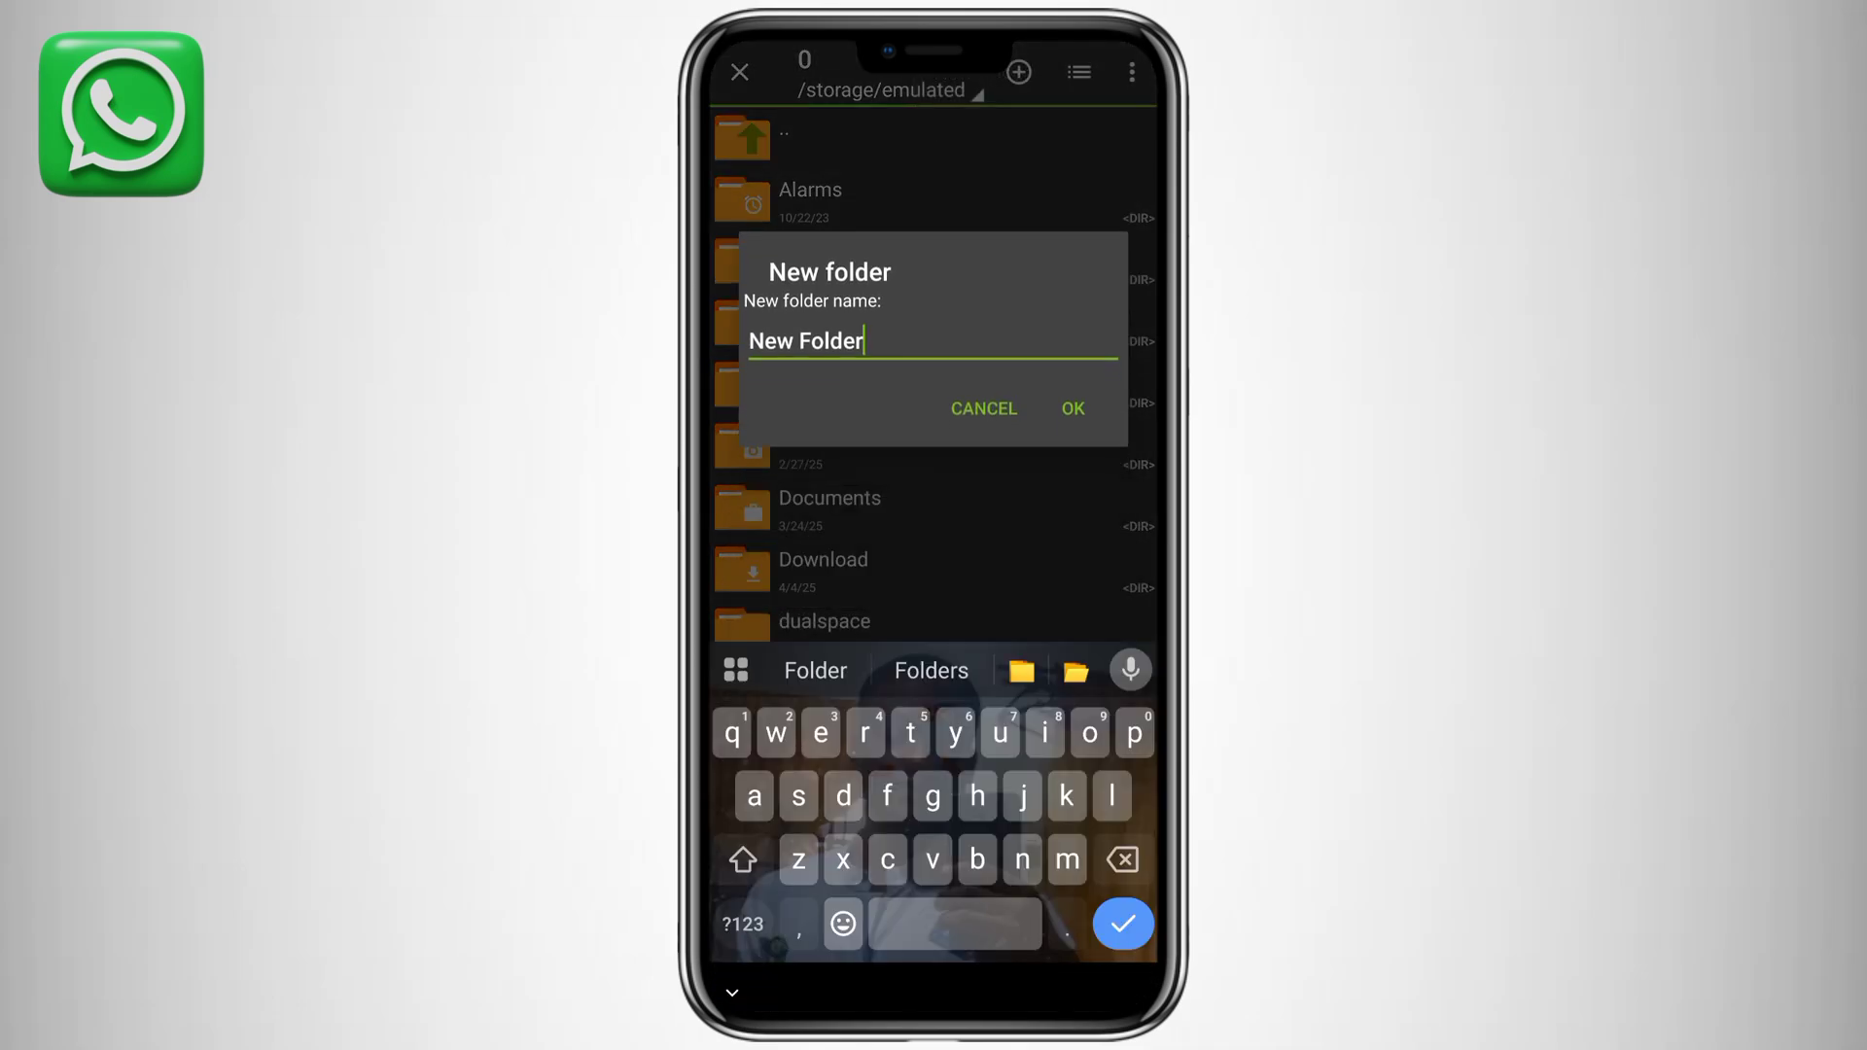
text(whya)
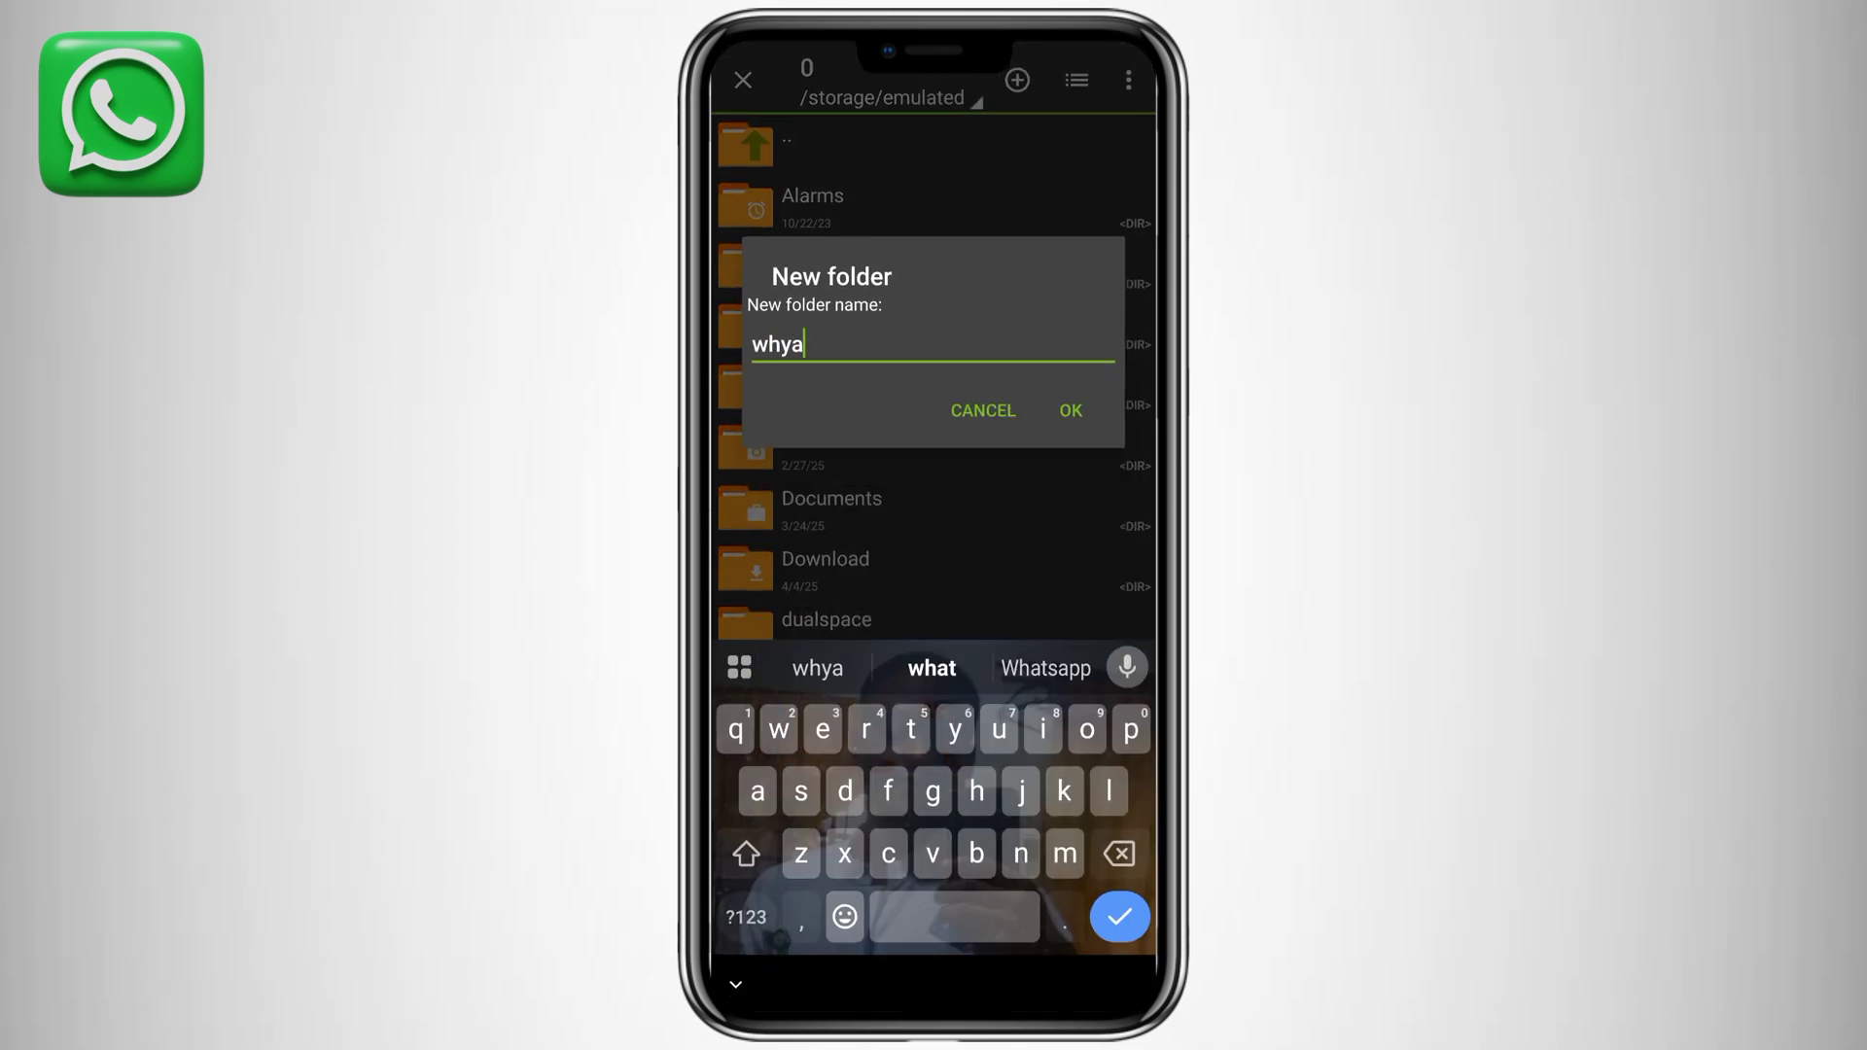
text(WHATSAPP view)
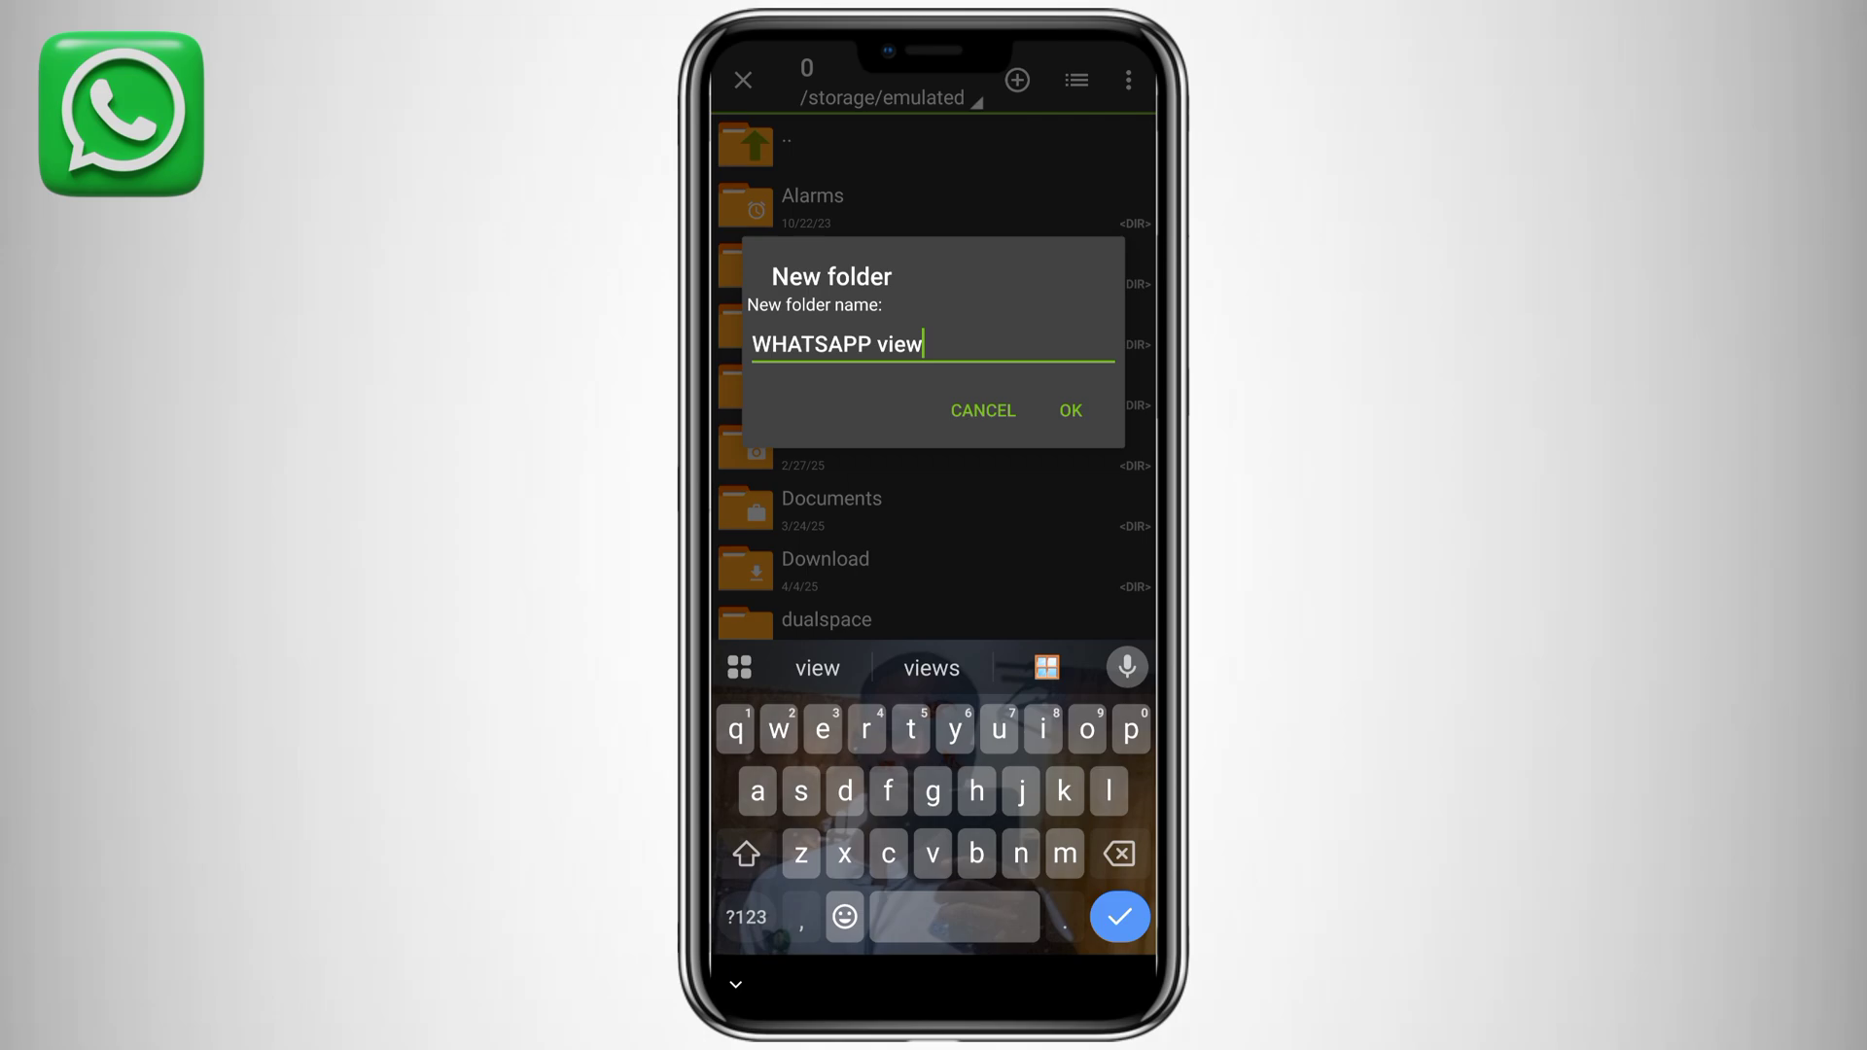
click(1067, 409)
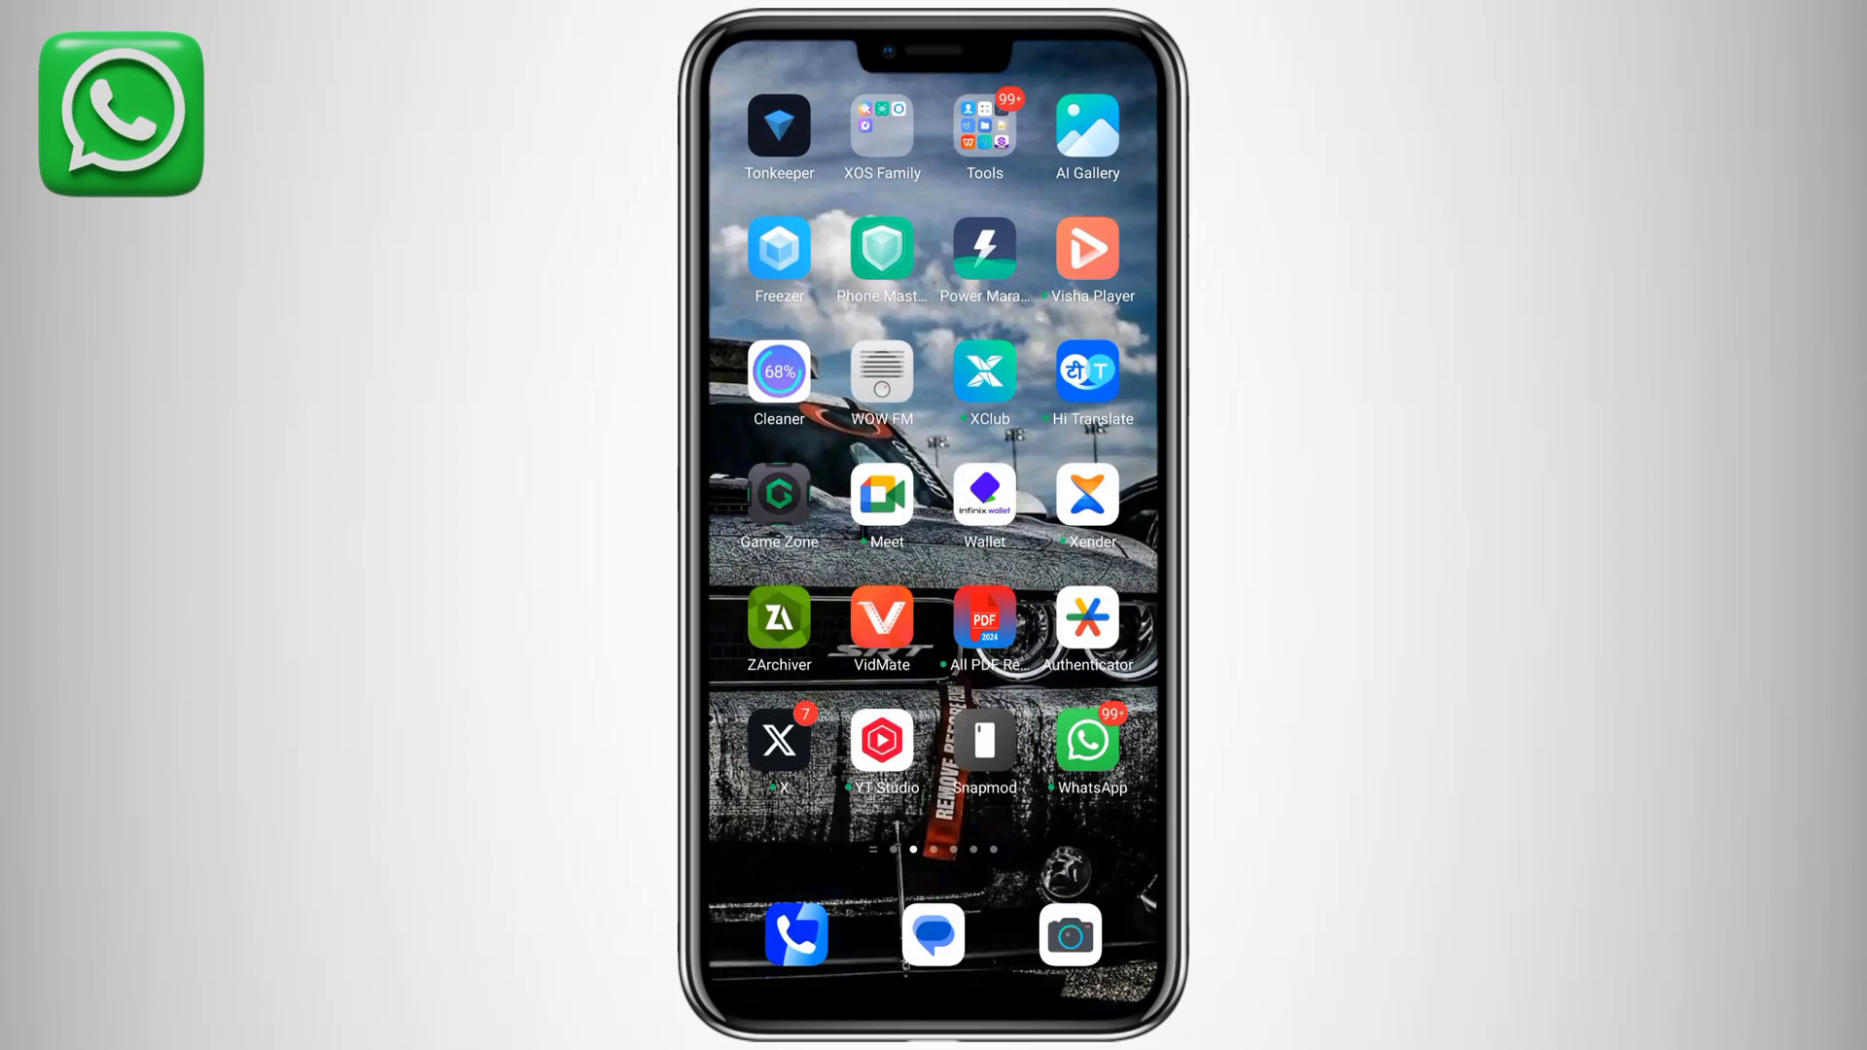
Swipe left through the phone's home screen pages.
scroll(left, 3)
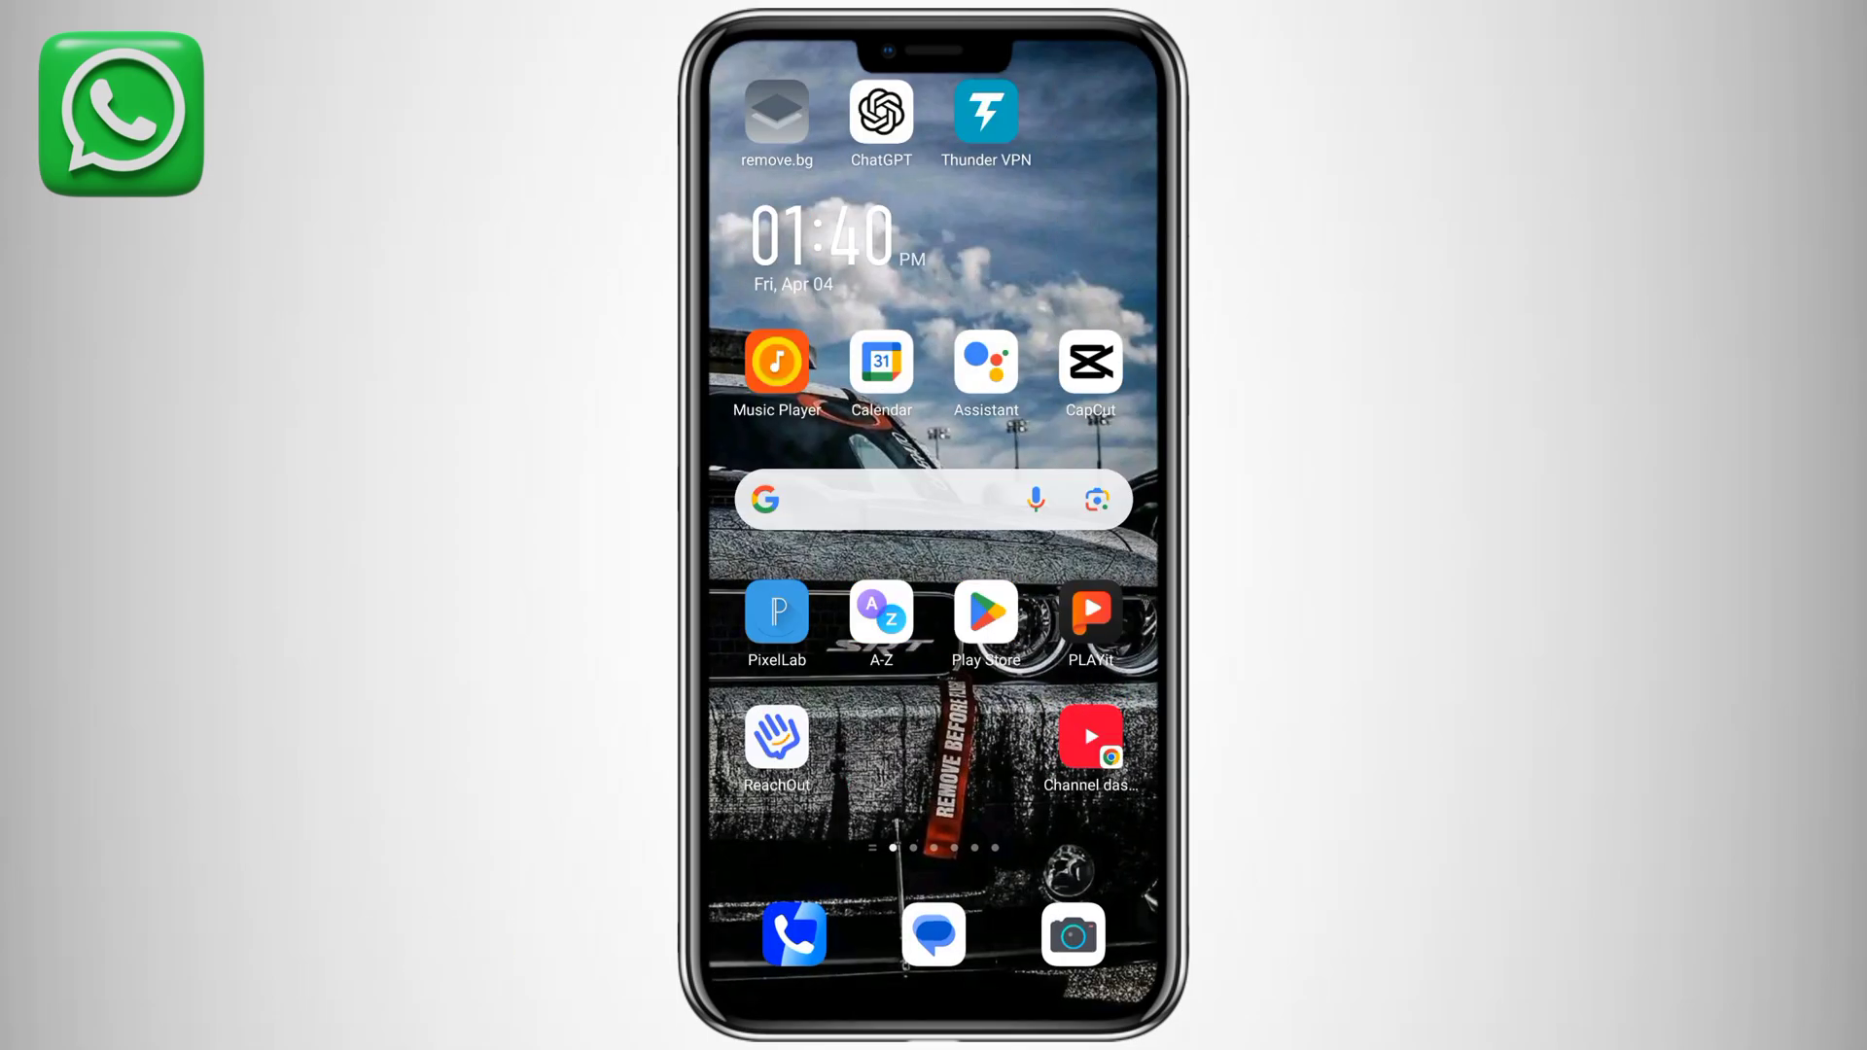